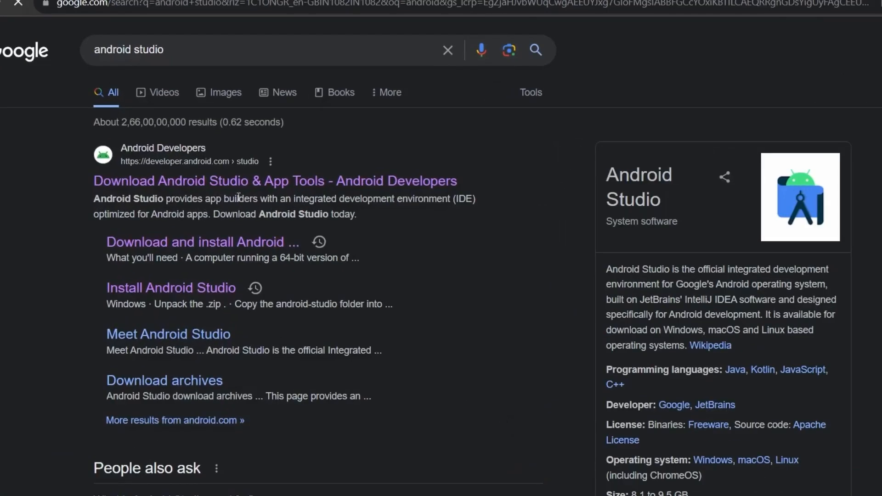
Step: Follow the 'Download Android Studio & App Tools' search result to the official download page
click(275, 181)
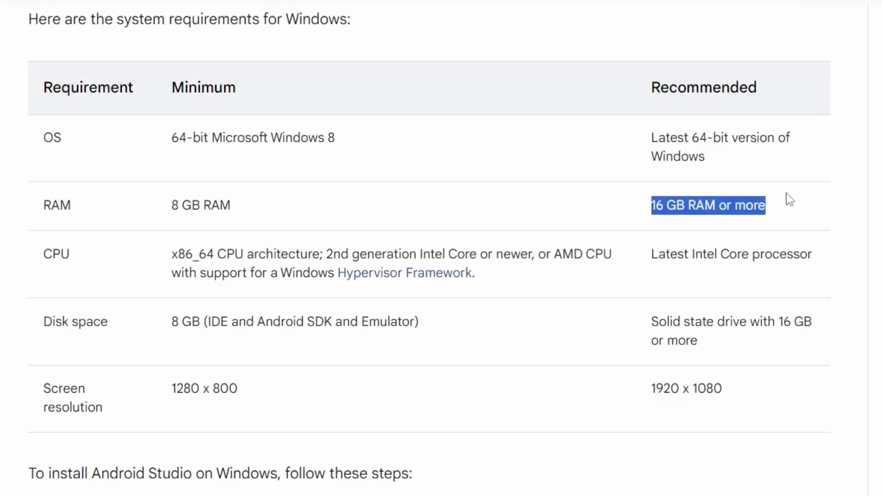
mouse_move(651, 309)
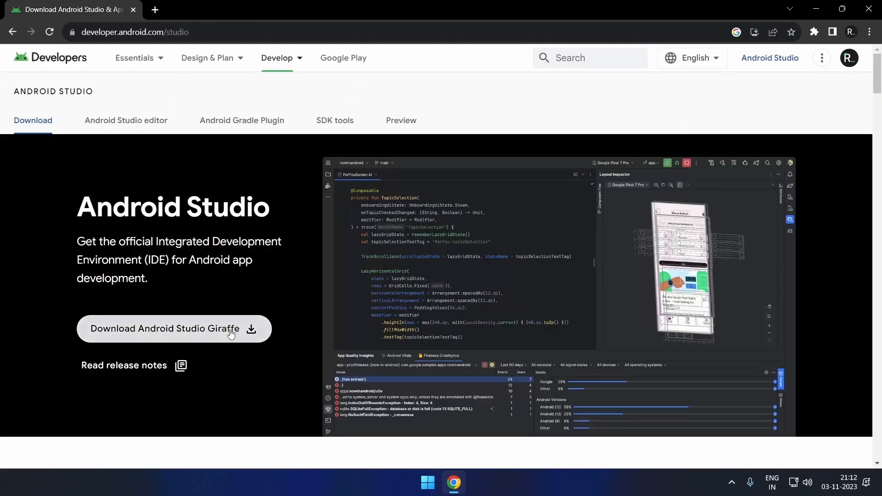
Step: Download the Android Studio Giraffe installer after agreeing to the SDK license, then show it in Downloads
click(163, 329)
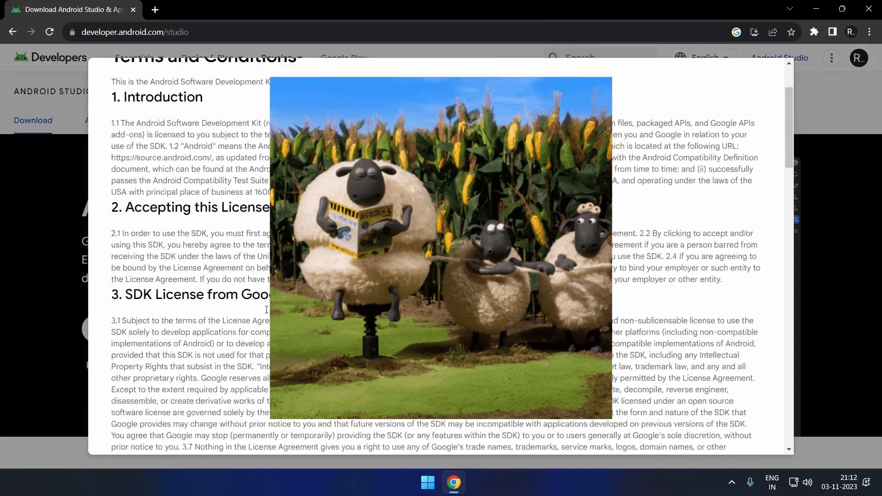
click(116, 353)
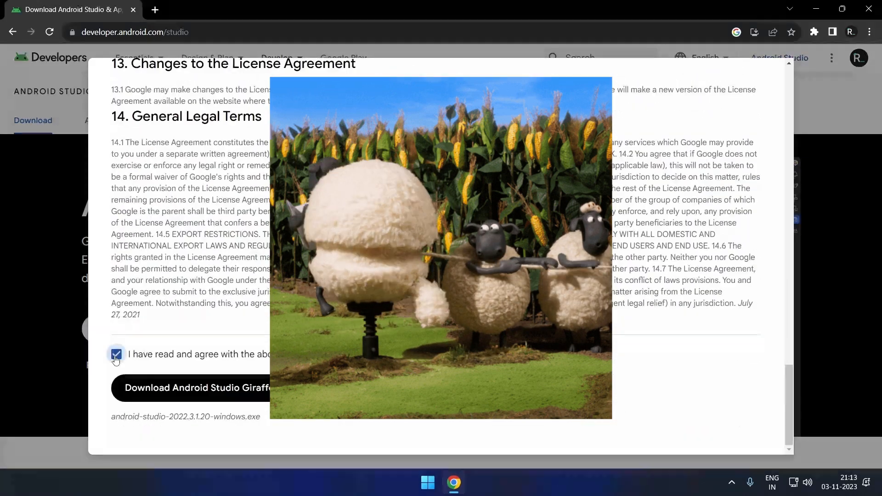
click(194, 388)
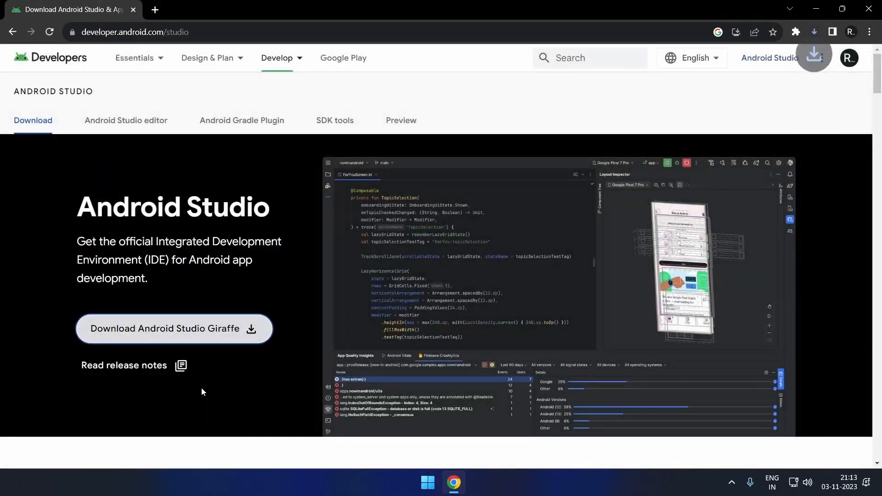
click(466, 482)
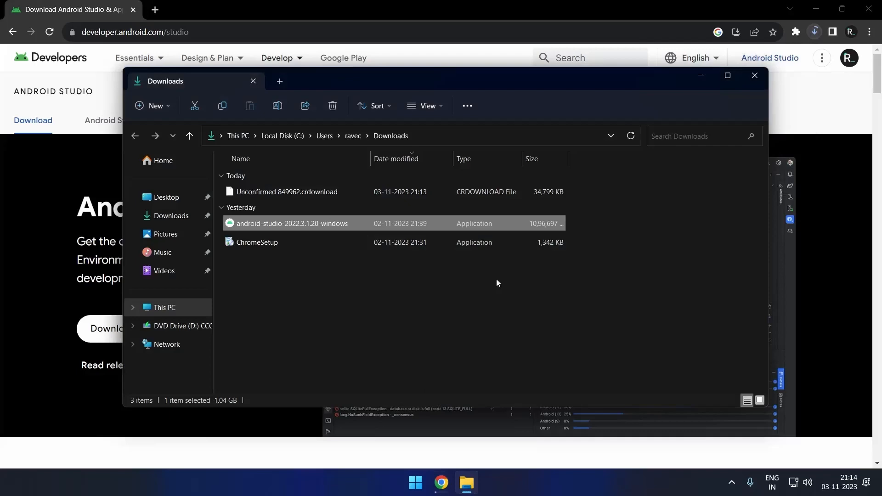
Step: Run the installer and keep Android Studio with the Android Virtual Device component selected
double_click(292, 223)
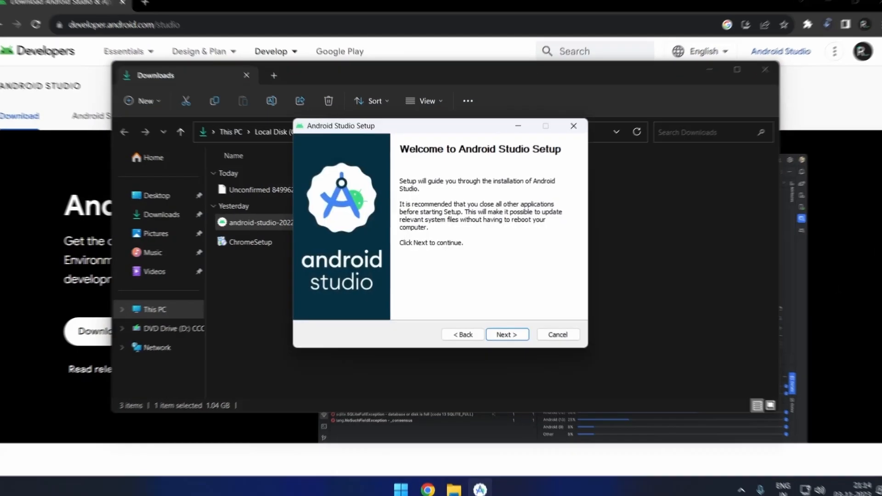
click(505, 335)
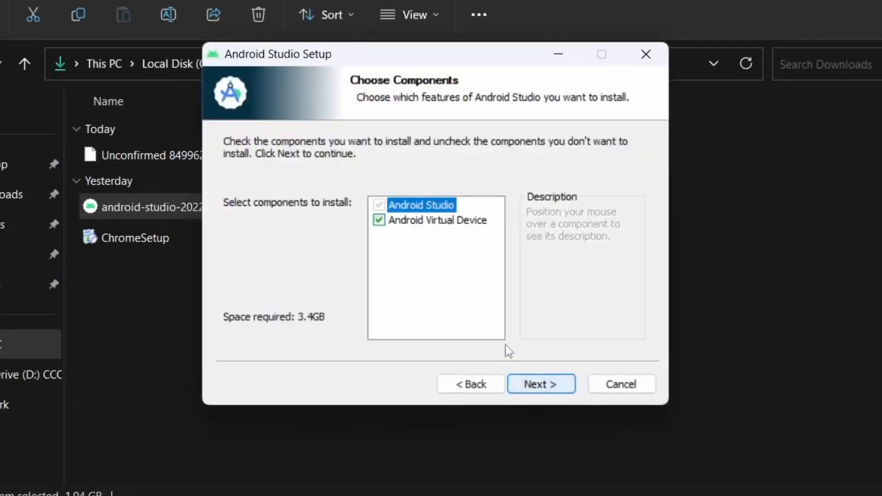
click(379, 220)
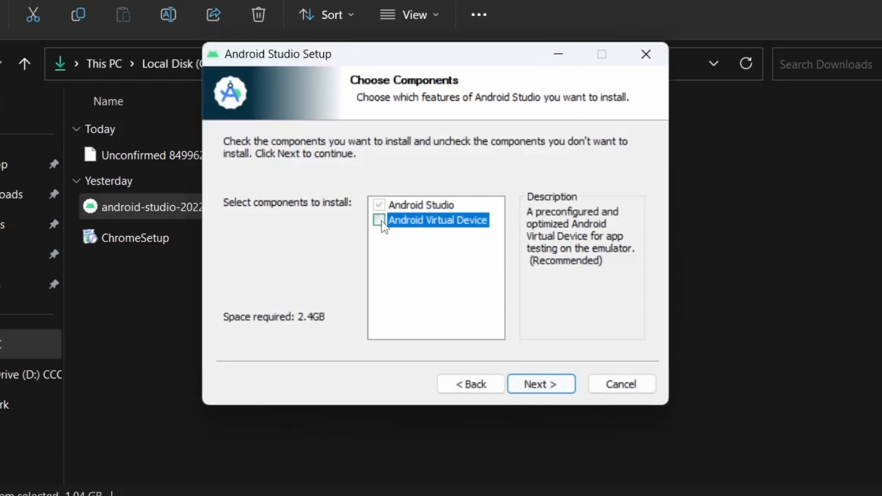
click(378, 220)
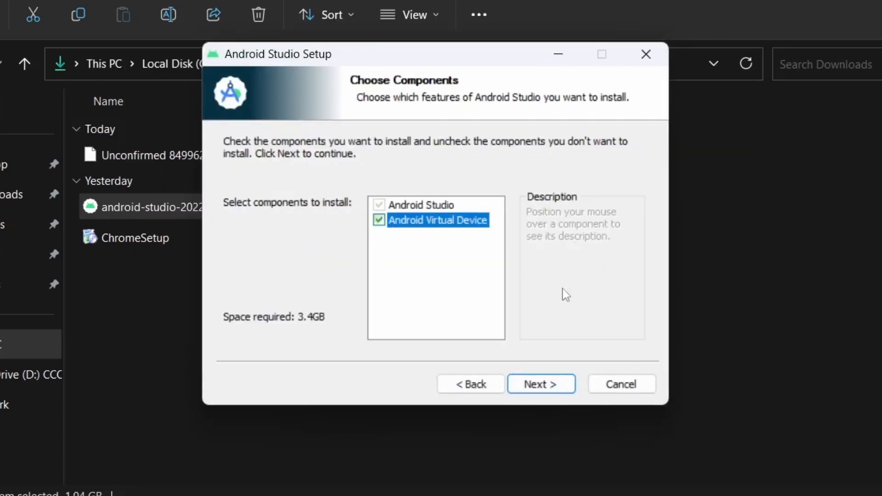
click(539, 384)
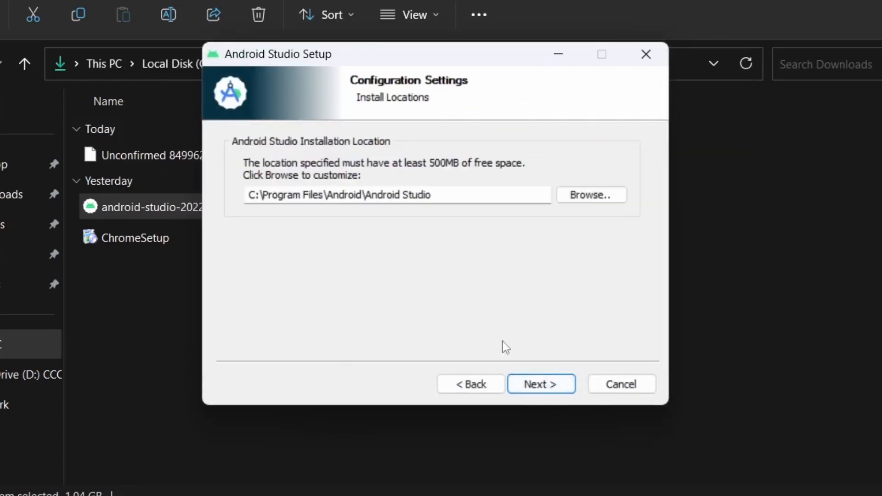
Step: Install to the default location with default shortcuts and finish the installer
click(541, 384)
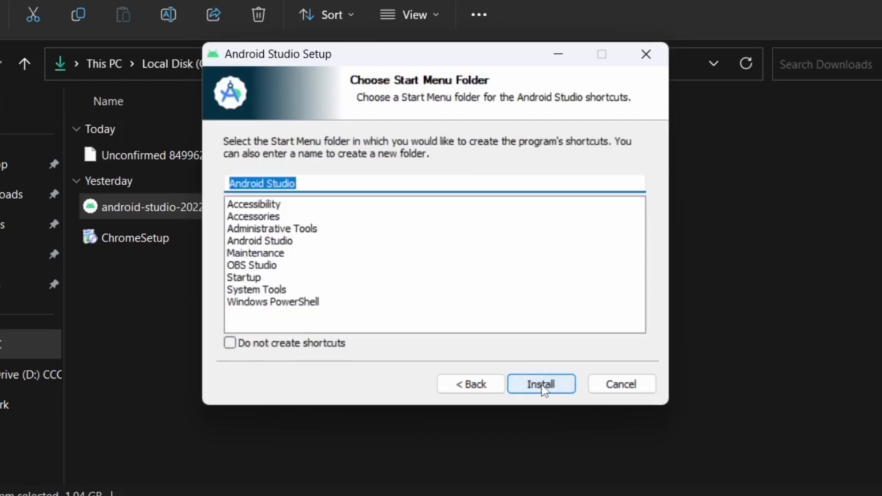
click(540, 384)
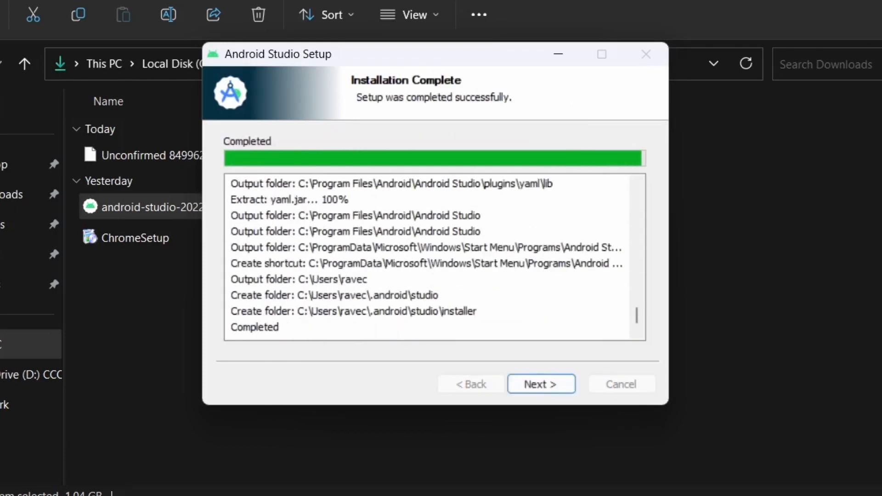
click(539, 384)
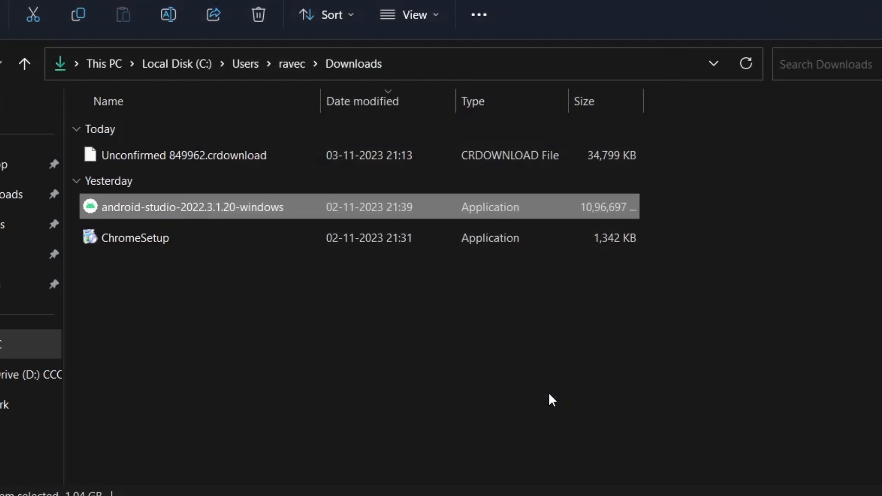
Step: Launch Android Studio for the first time and allow sending usage statistics to Google
double_click(192, 207)
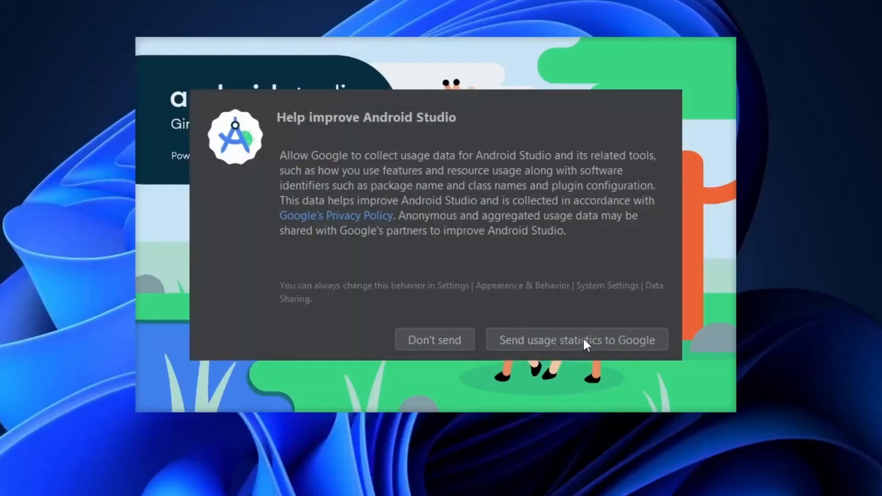
mouse_move(560, 350)
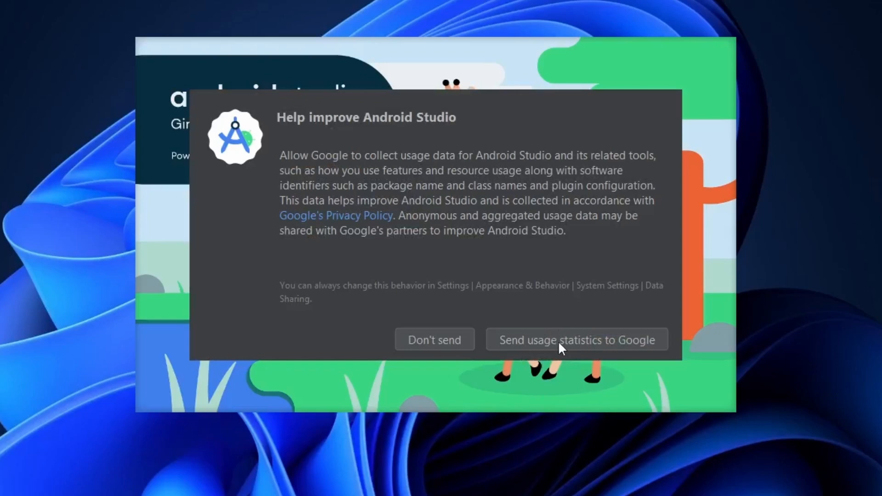
click(576, 339)
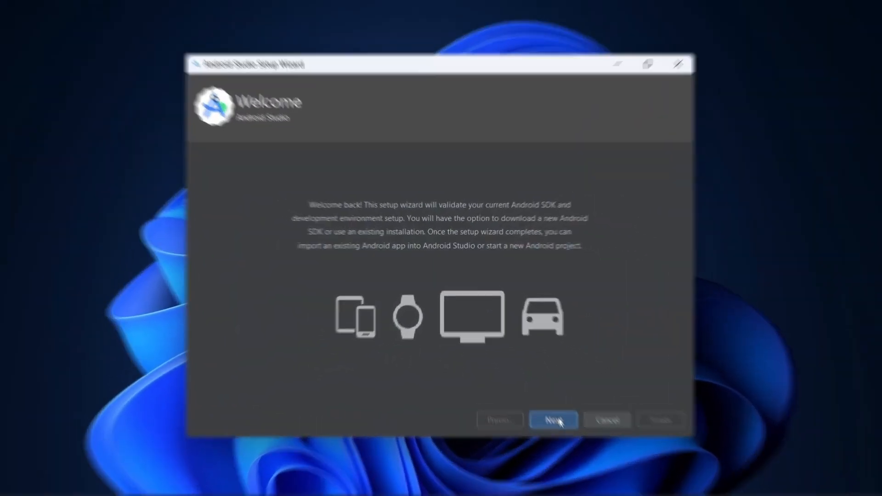
Step: Advance through install type and keep the Darcula UI theme, reaching SDK components
click(552, 420)
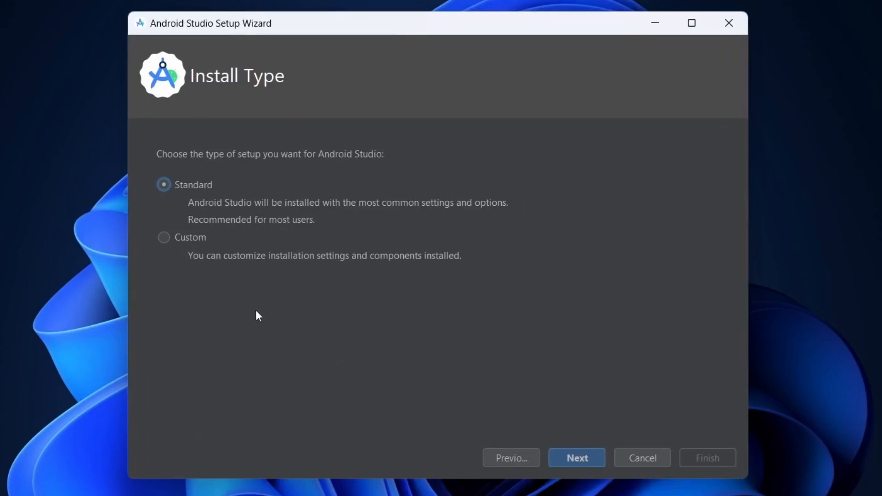
click(576, 457)
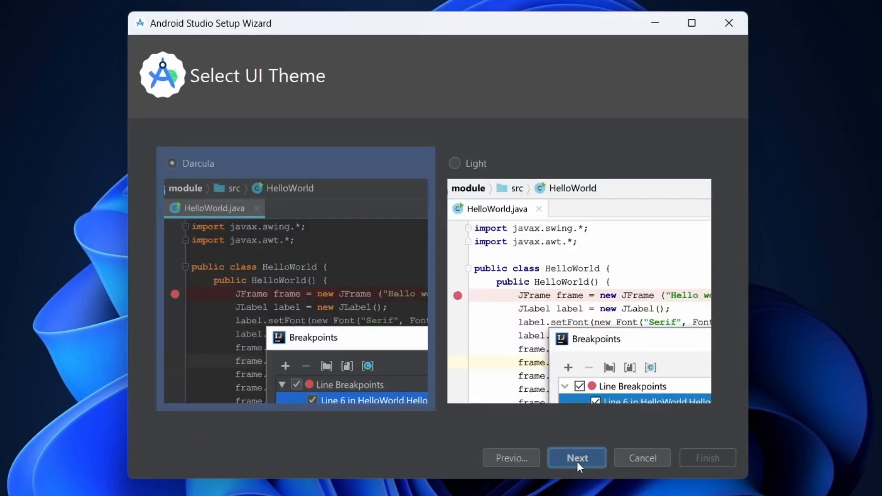
mouse_move(195, 232)
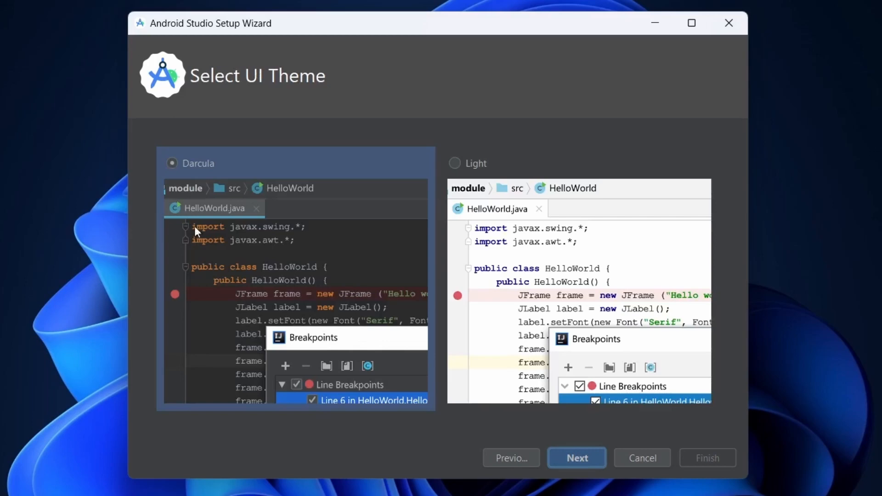
click(576, 457)
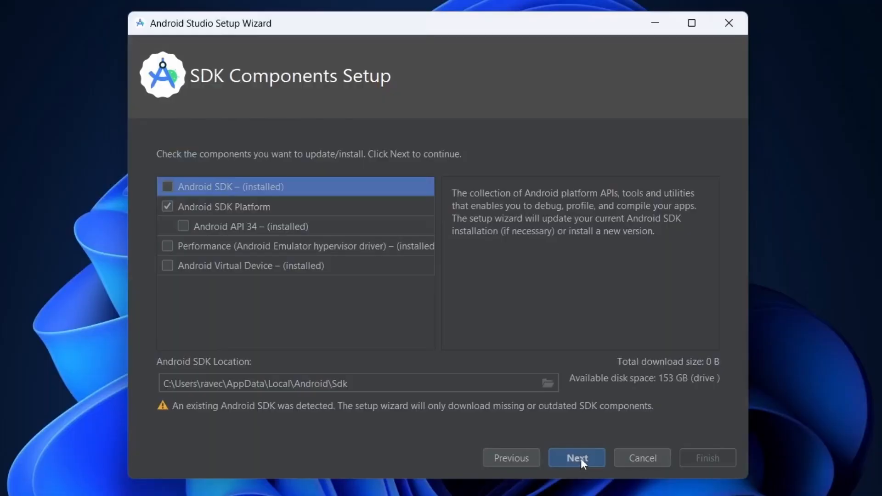
Step: Accept the detected SDK components, verify settings and finish once the SDK is up to date
click(577, 458)
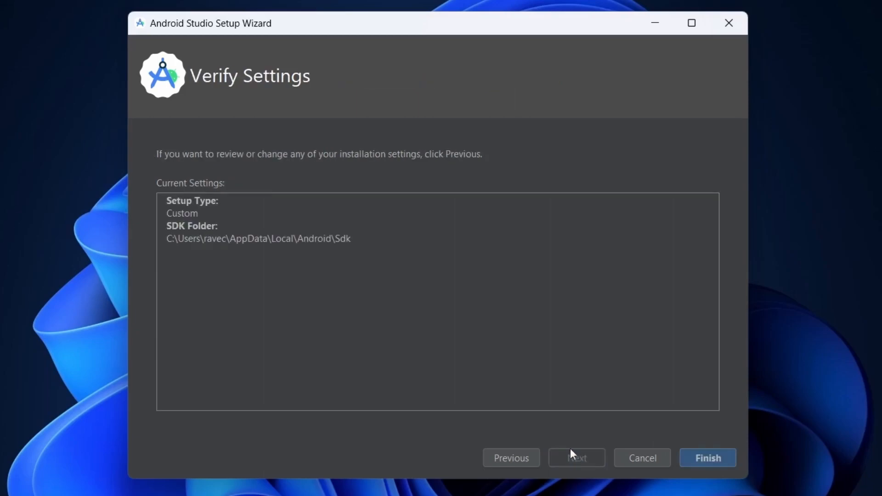
click(708, 457)
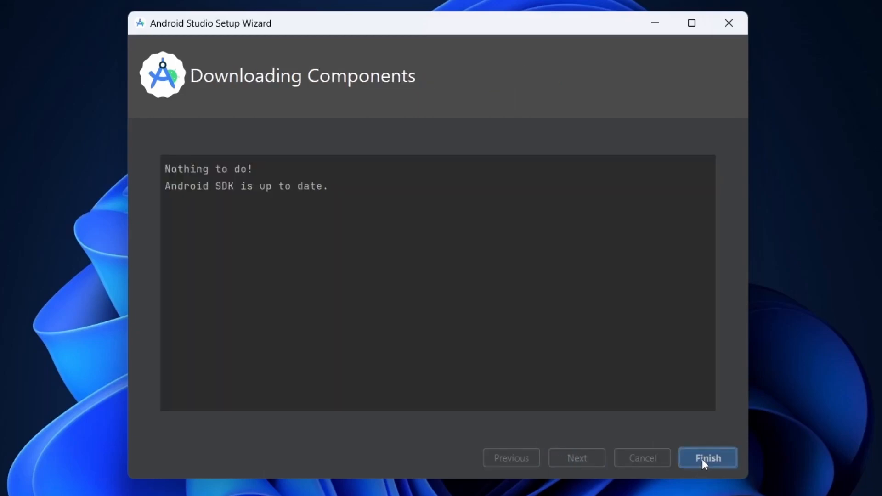
click(708, 457)
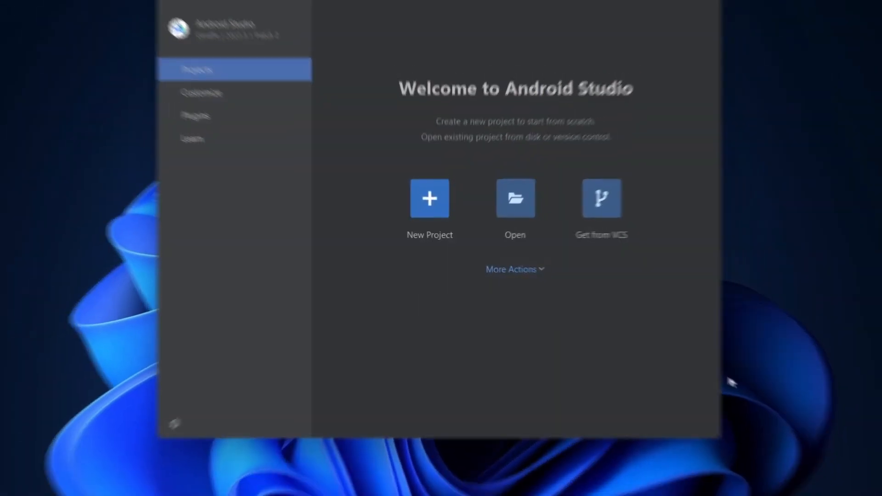